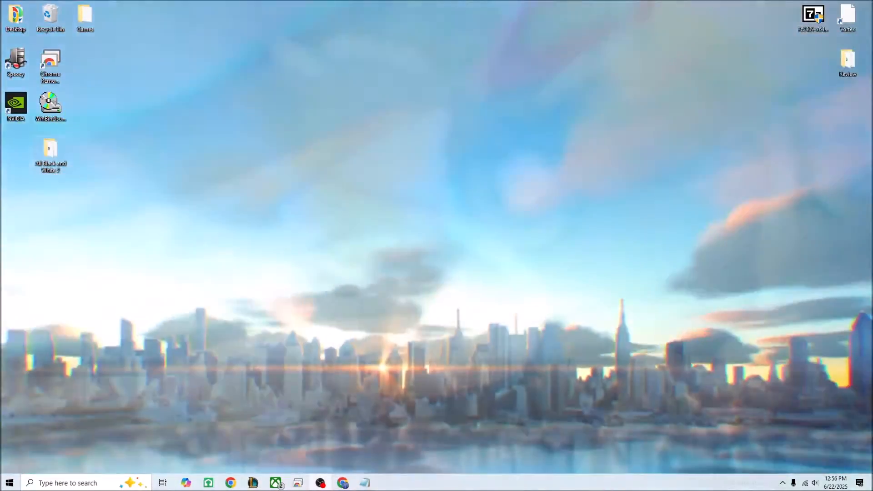
- Launch Google Chrome from the desktop shortcut to reach the WinCDEmu website
{"action": "double_click", "coordinate": [50, 155]}
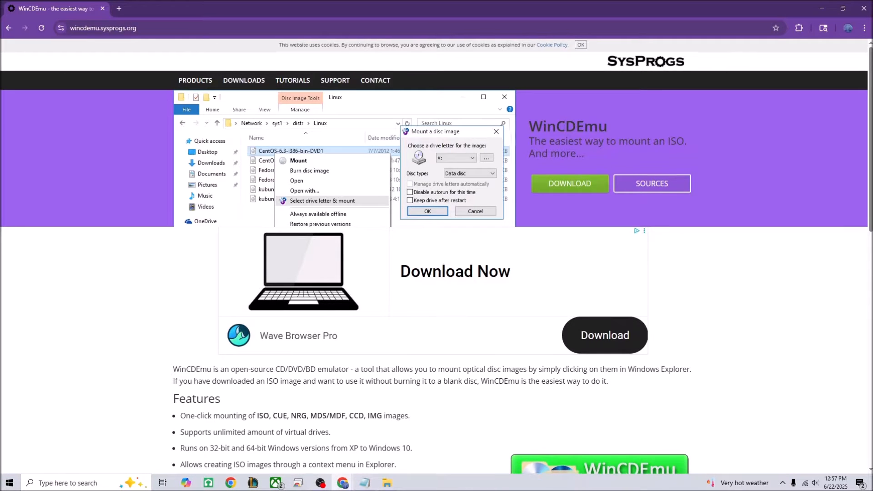
- Scroll through the WinCDEmu page and the PowerISO download page
{"action": "scroll", "scroll_direction": "down", "scroll_amount": 3}
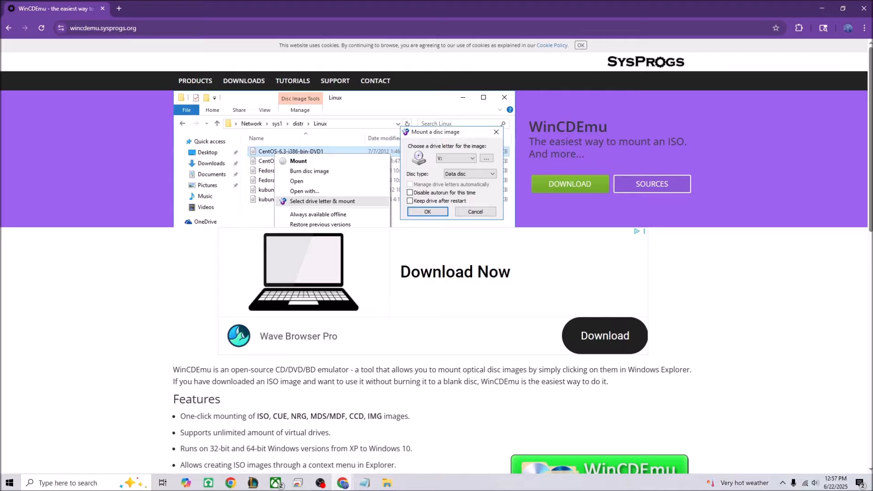
{"action": "scroll", "scroll_direction": "down", "scroll_amount": 3}
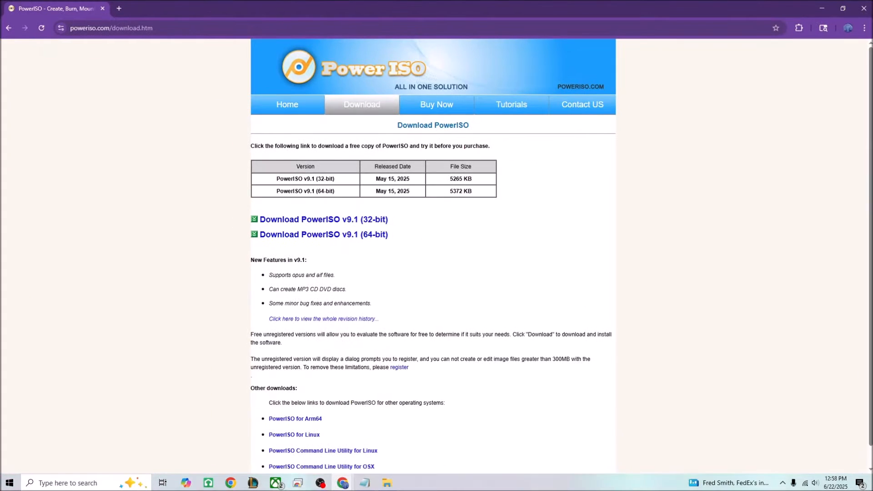
{"action": "scroll", "scroll_direction": "down", "scroll_amount": 3}
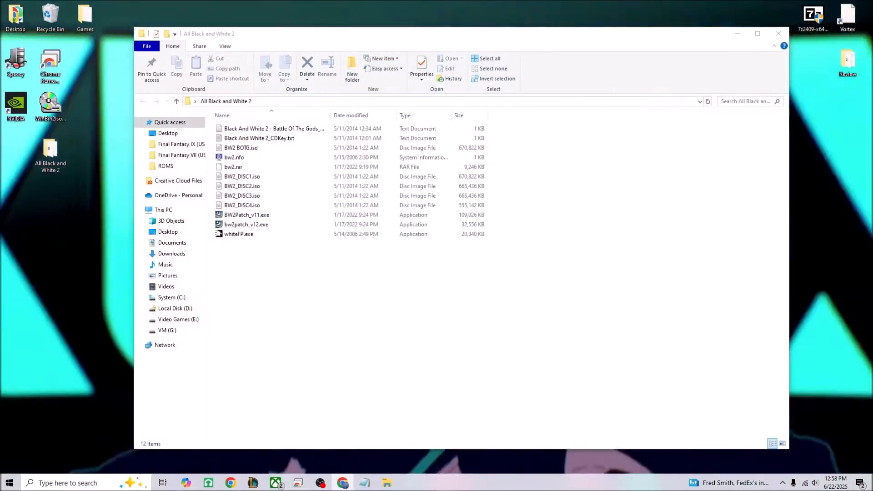
- Mount BW2_DISC1.iso as a virtual DVD drive from its context menu
{"action": "right_click", "coordinate": [242, 176]}
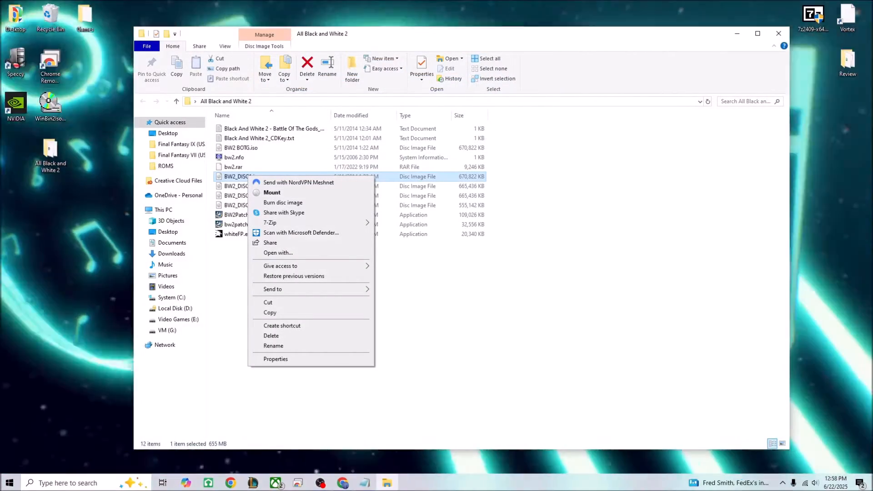
{"action": "left_click", "coordinate": [556, 333]}
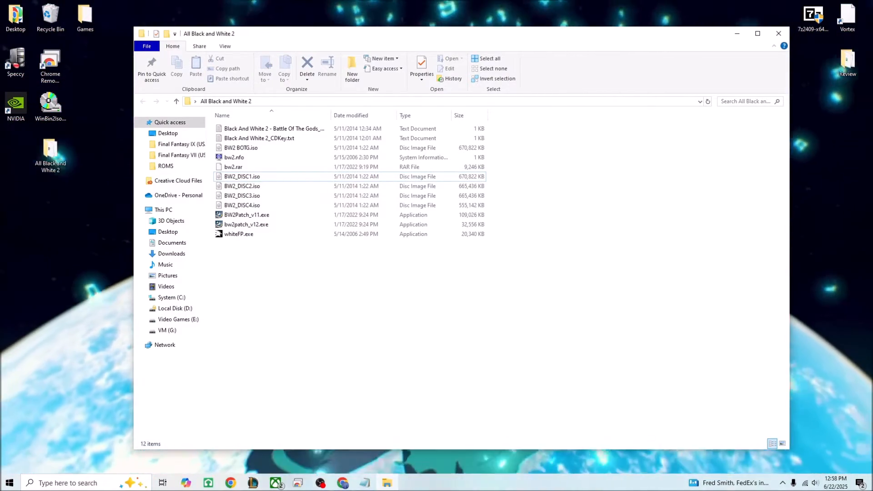
{"action": "right_click", "coordinate": [241, 176]}
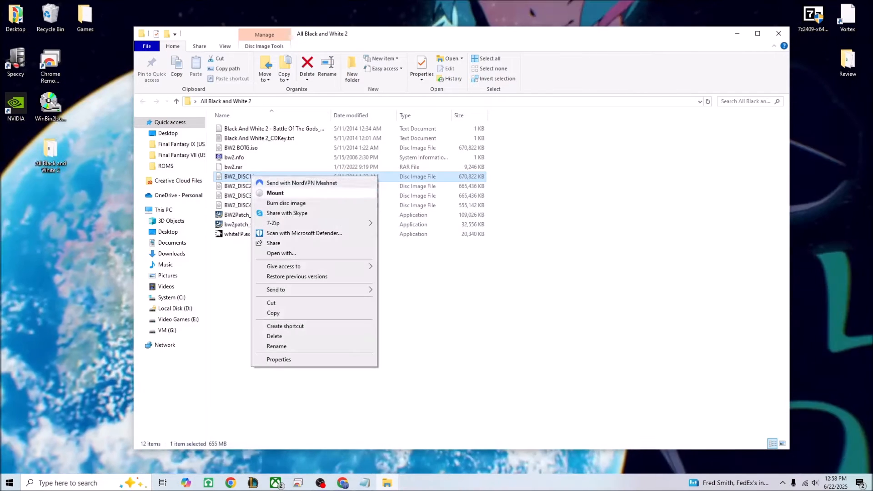
{"action": "left_click", "coordinate": [275, 193]}
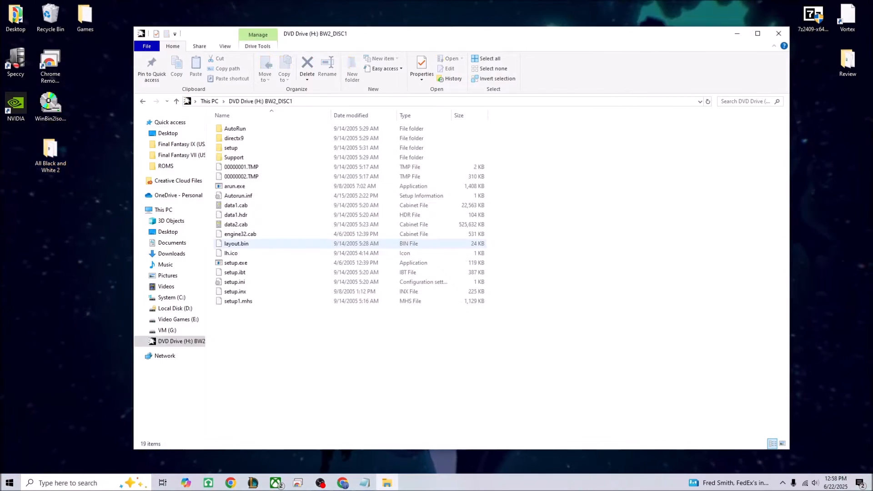
- Run setup.exe from the mounted disc to start the Black & White 2 installer
{"action": "left_click", "coordinate": [235, 262]}
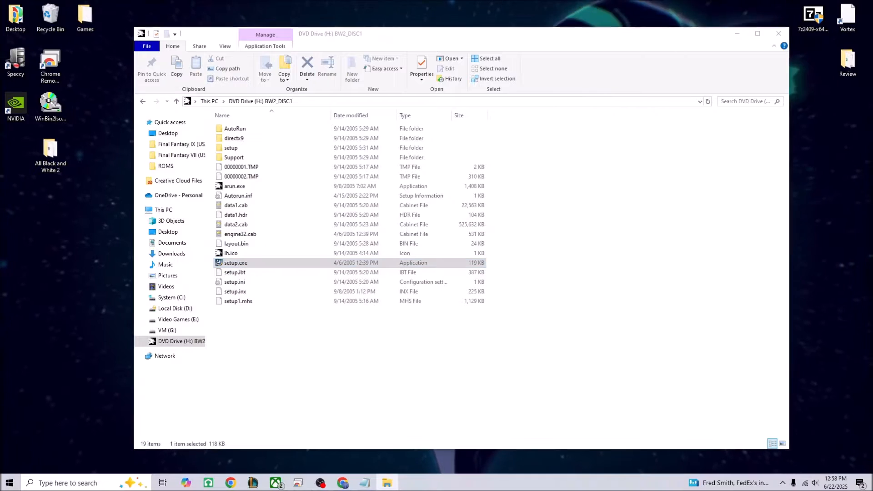
{"action": "double_click", "coordinate": [236, 262]}
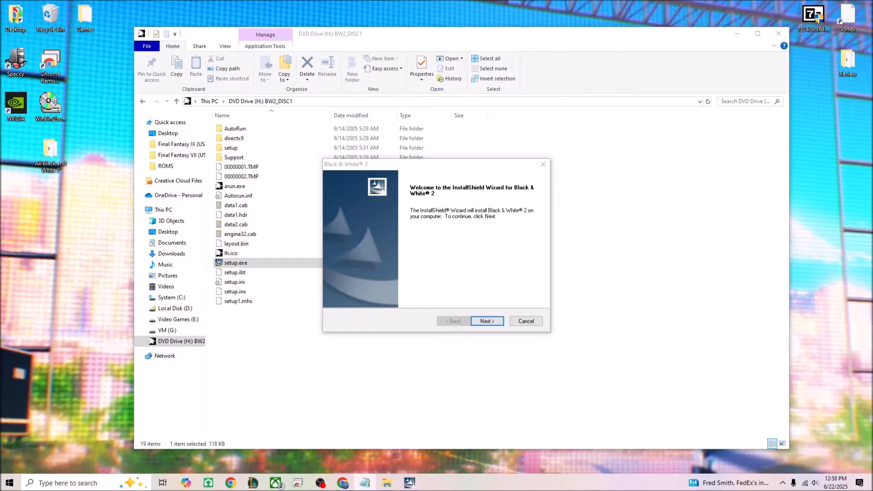
{"action": "left_click", "coordinate": [485, 321]}
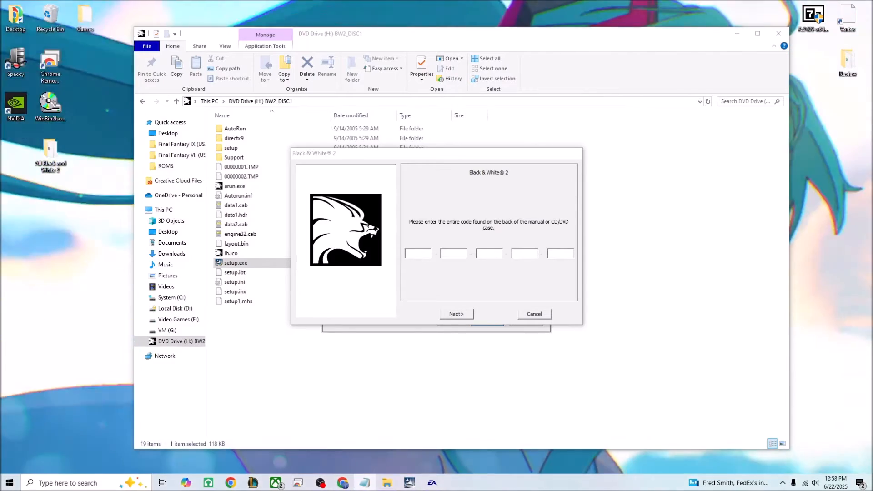
{"action": "right_click", "coordinate": [417, 254]}
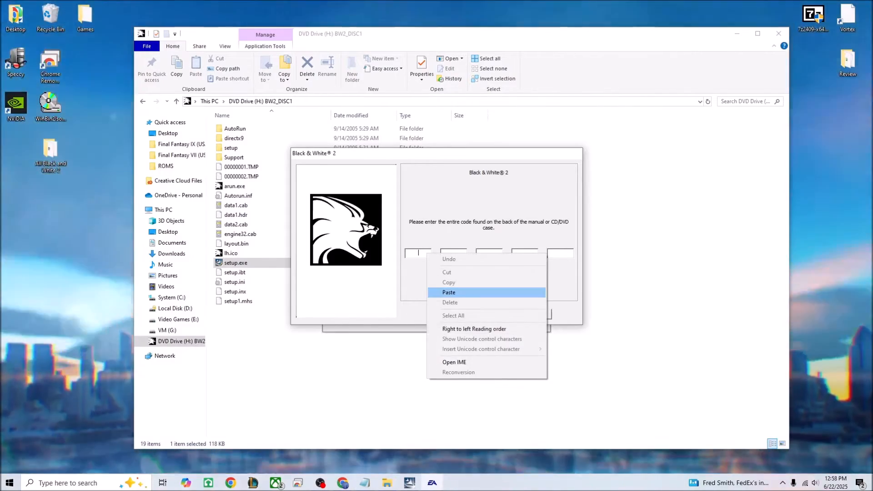
{"action": "left_click", "coordinate": [448, 292]}
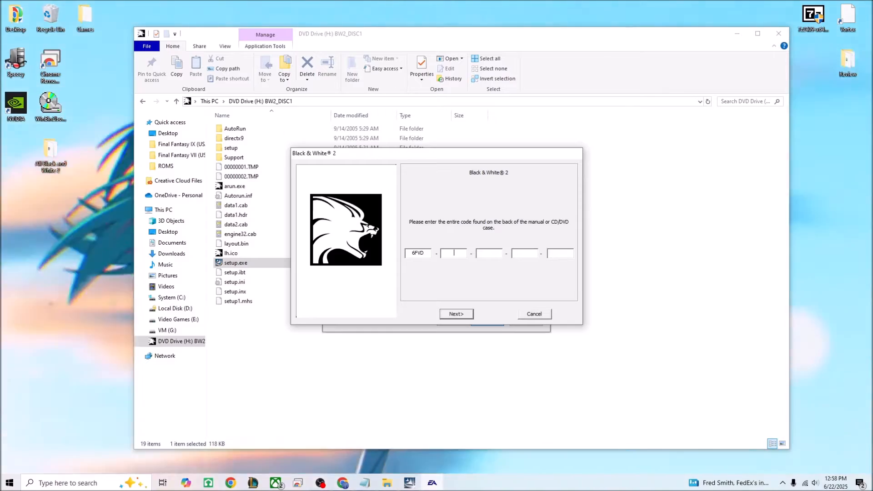
{"action": "type", "text": "NGUB"}
{"action": "left_click", "coordinate": [489, 253]}
{"action": "type", "text": "Q"}
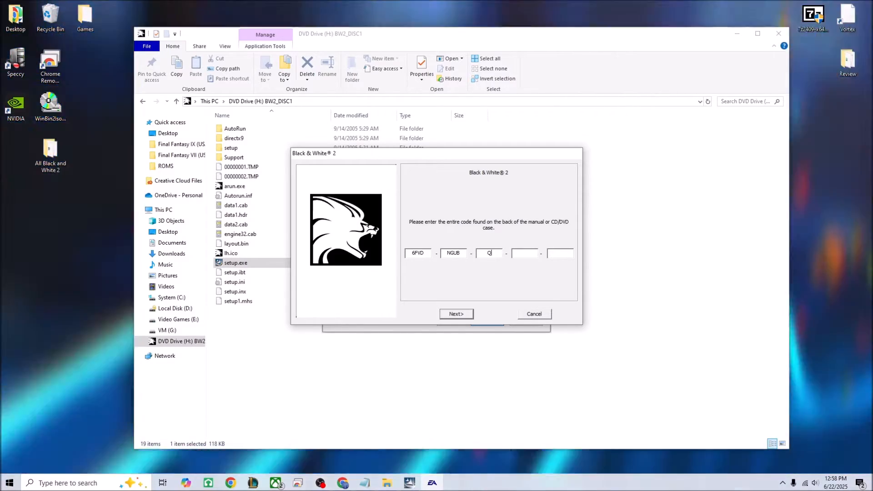
{"action": "type", "text": "D"}
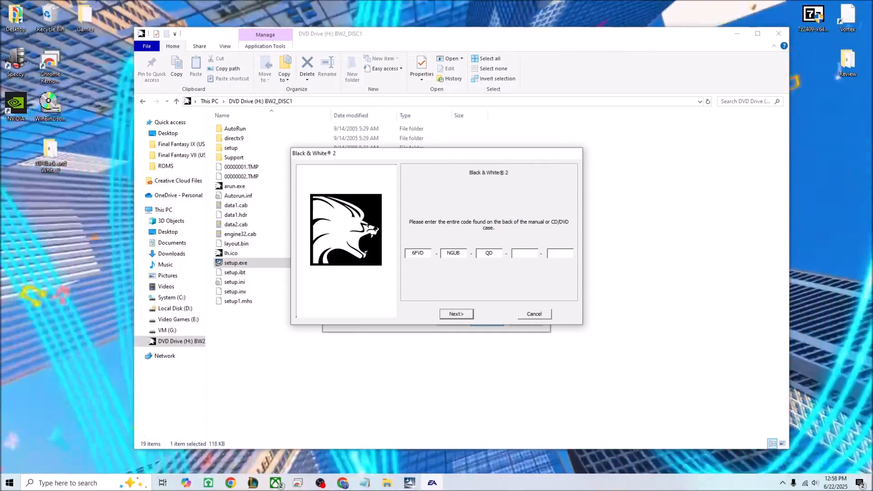
{"action": "type", "text": "R"}
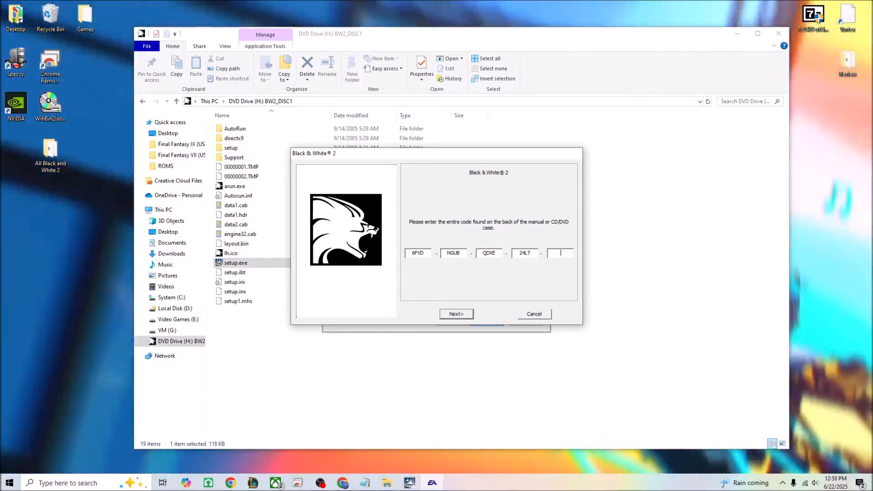
{"action": "type", "text": "Z"}
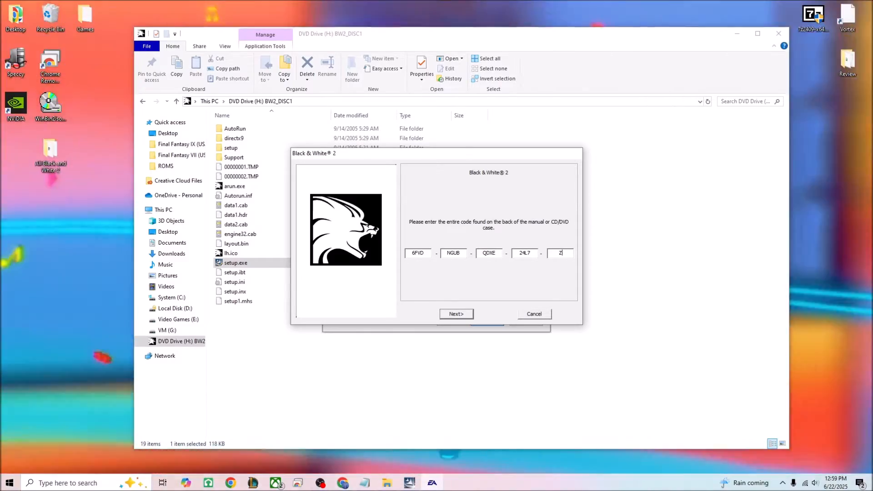
{"action": "type", "text": "SS"}
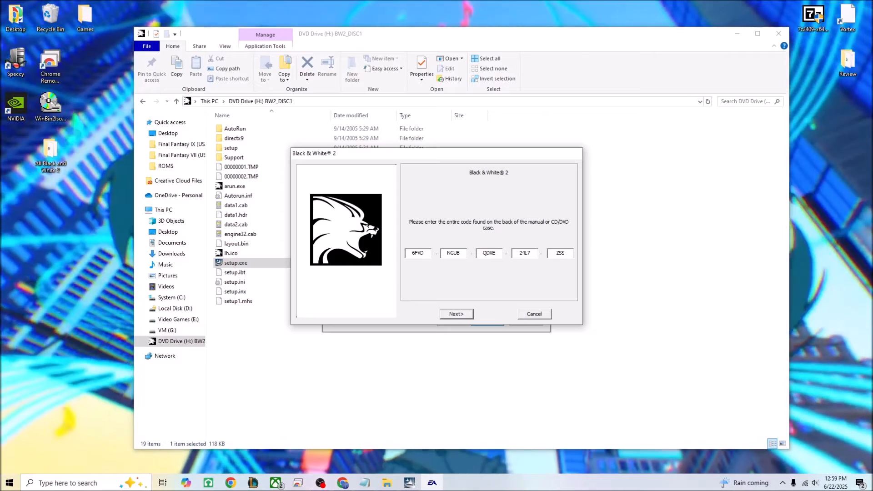
{"action": "left_click", "coordinate": [455, 314]}
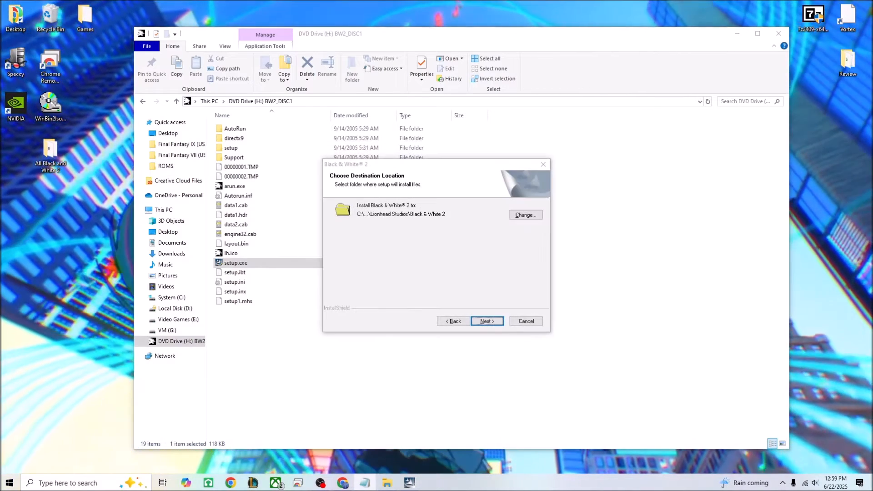
- Accept the default install folder so file copying begins
{"action": "left_click", "coordinate": [486, 321]}
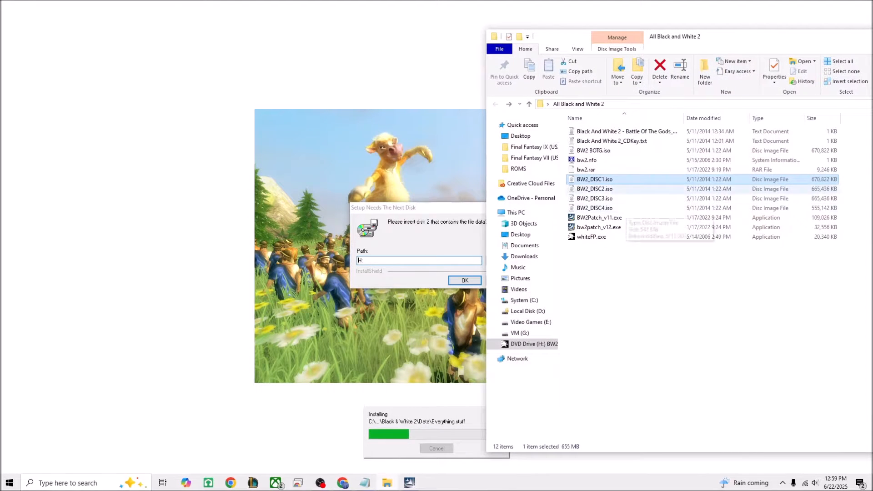
- Supply mounted disc 2 and disc 3 drives as install paths, then mount BW2_DISC4
{"action": "left_click", "coordinate": [593, 189]}
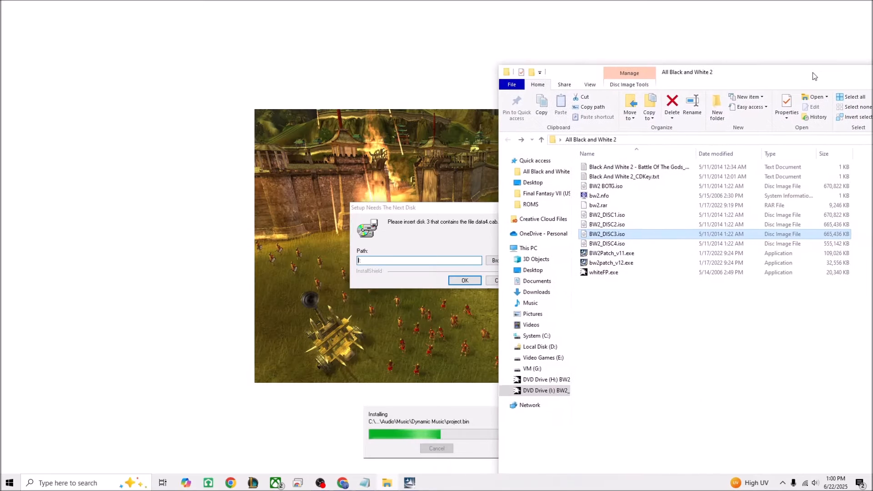
{"action": "right_click", "coordinate": [607, 233]}
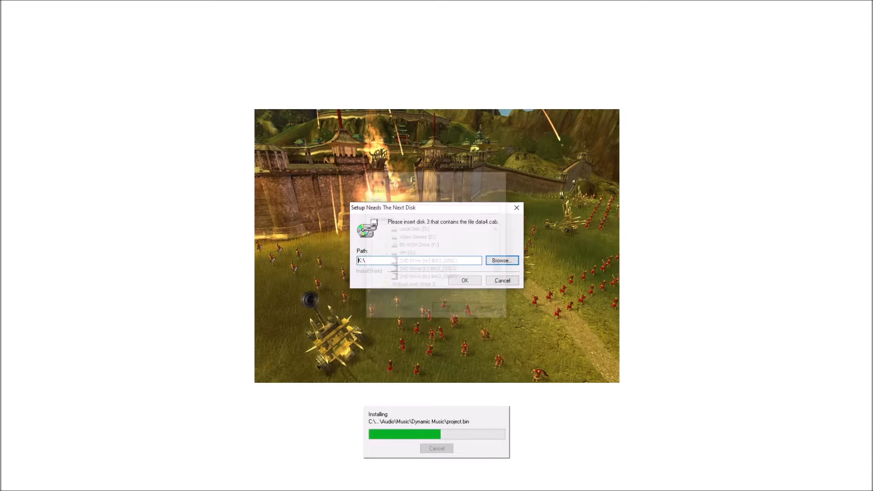
{"action": "left_click", "coordinate": [464, 280]}
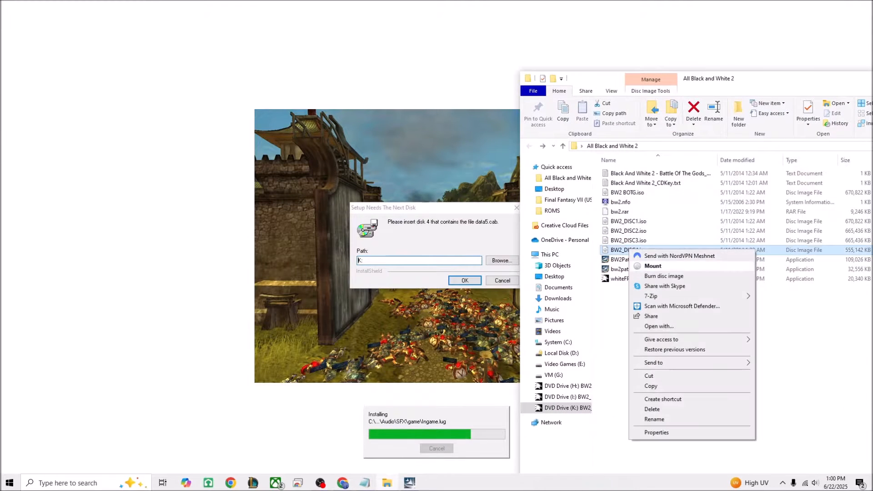
{"action": "left_click", "coordinate": [652, 265]}
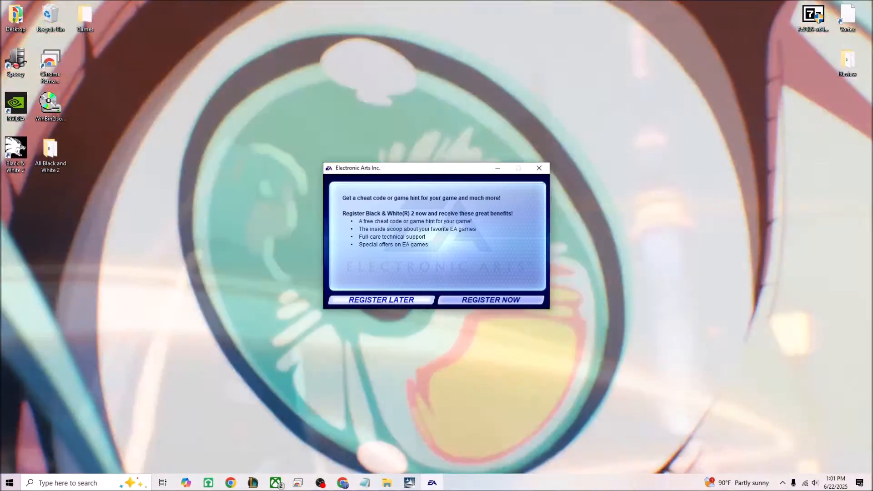
- Skip registration, launch Black & White 2 from its desktop shortcut and dismiss the admin-rights error
{"action": "left_click", "coordinate": [381, 299]}
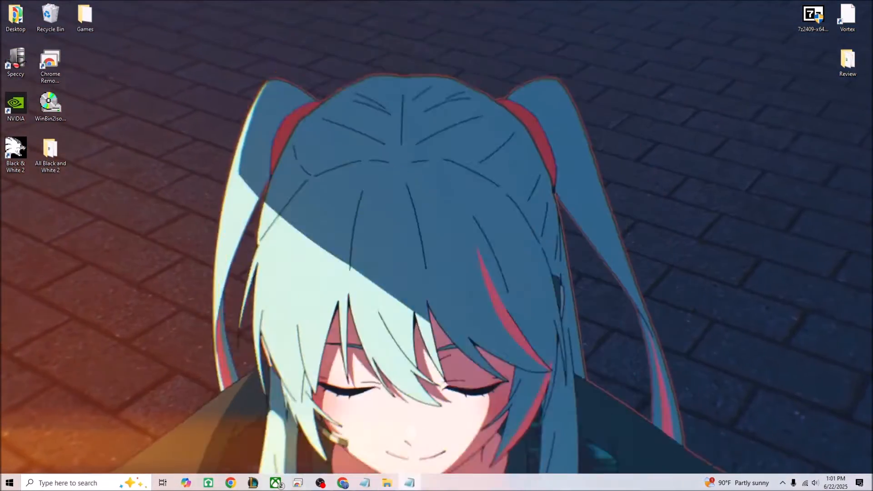
{"action": "left_click_drag", "start_coordinate": [15, 150], "coordinate": [397, 200]}
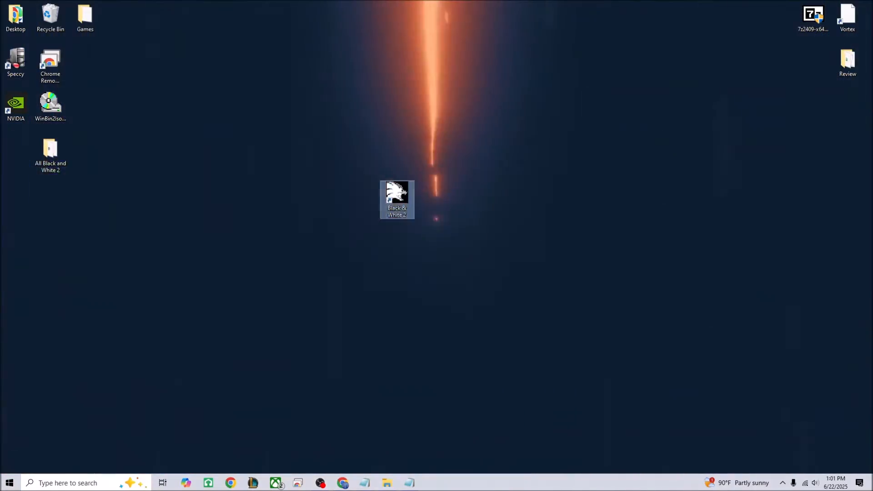
{"action": "double_click", "coordinate": [396, 199]}
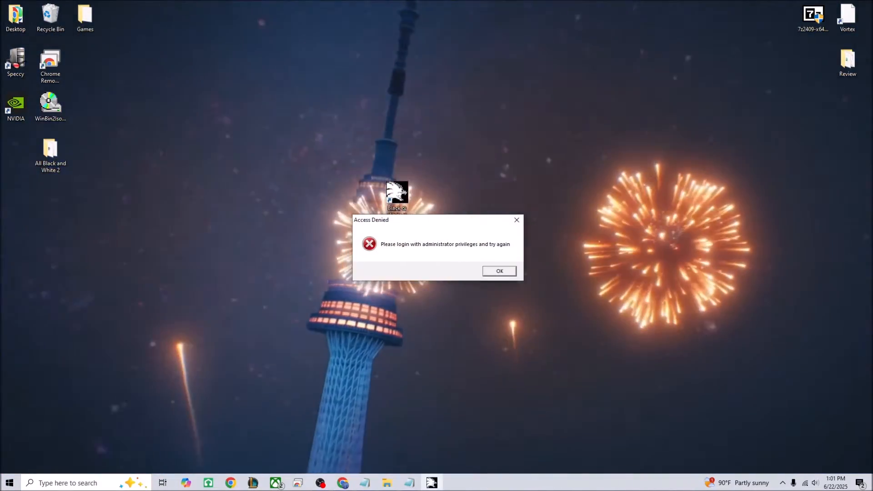
{"action": "left_click", "coordinate": [499, 271]}
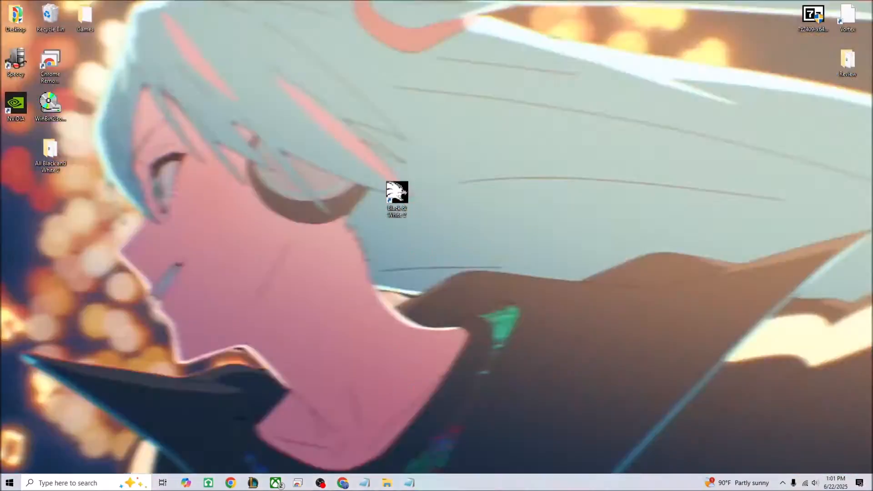
{"action": "right_click", "coordinate": [396, 194]}
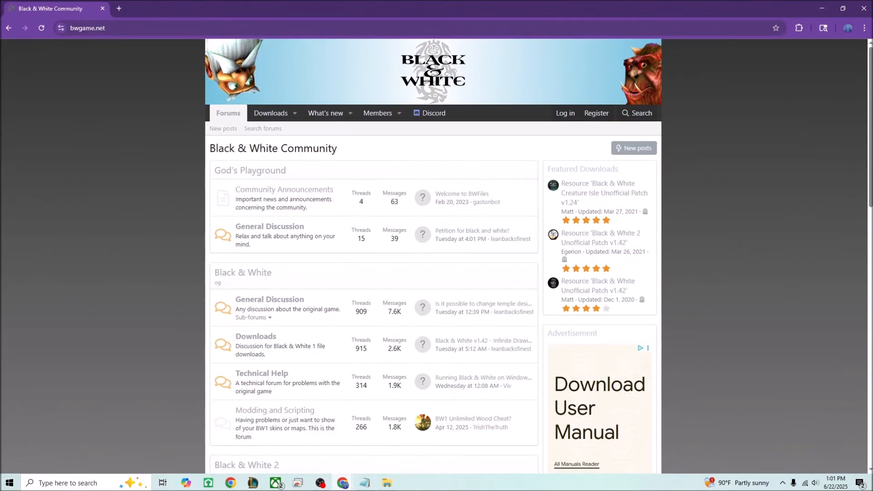
- Navigate bwgame.net Downloads to the Black & White 2 Official BW2 Files category
{"action": "left_click", "coordinate": [271, 115]}
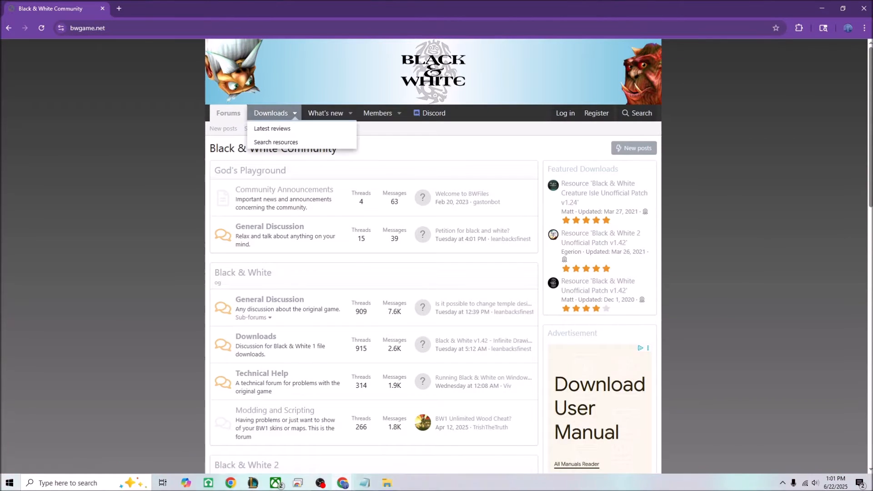
{"action": "left_click", "coordinate": [271, 113]}
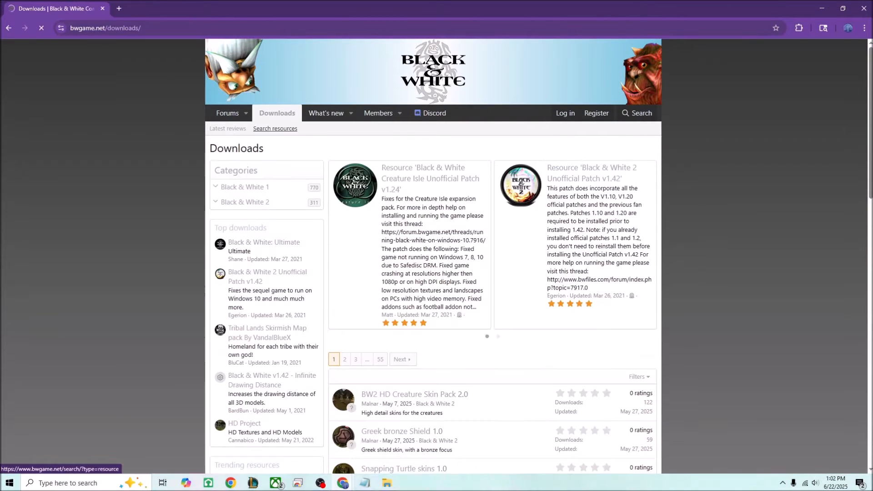
{"action": "scroll", "scroll_direction": "down", "scroll_amount": 3}
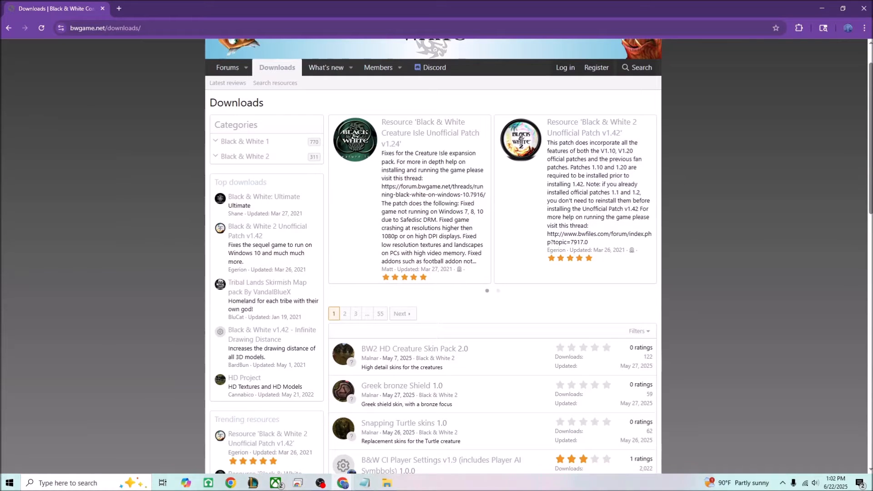
{"action": "left_click", "coordinate": [246, 156]}
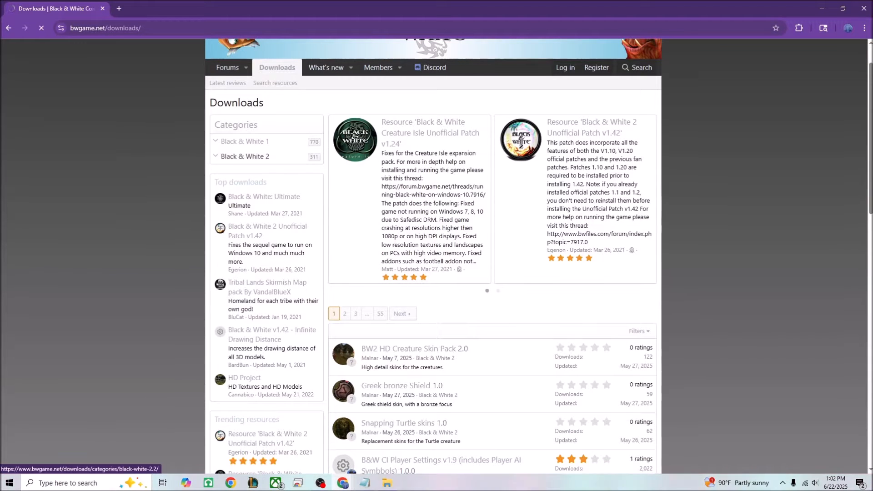
{"action": "left_click", "coordinate": [245, 156]}
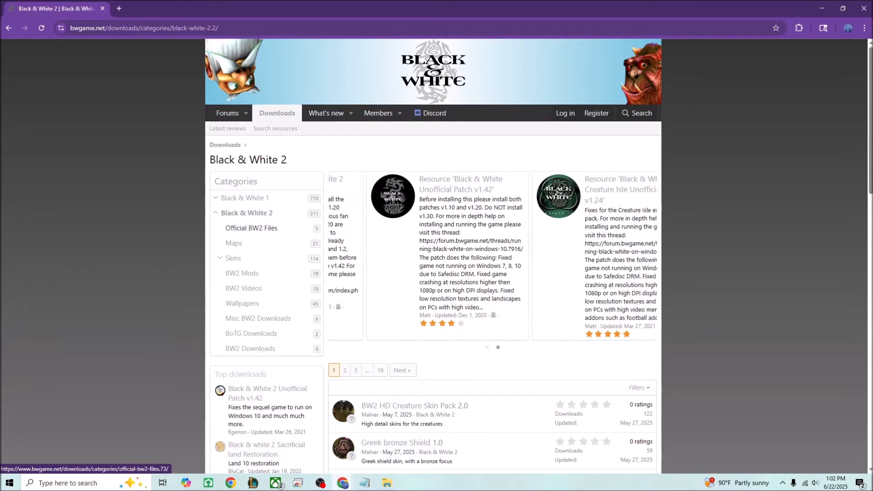
{"action": "left_click", "coordinate": [251, 227]}
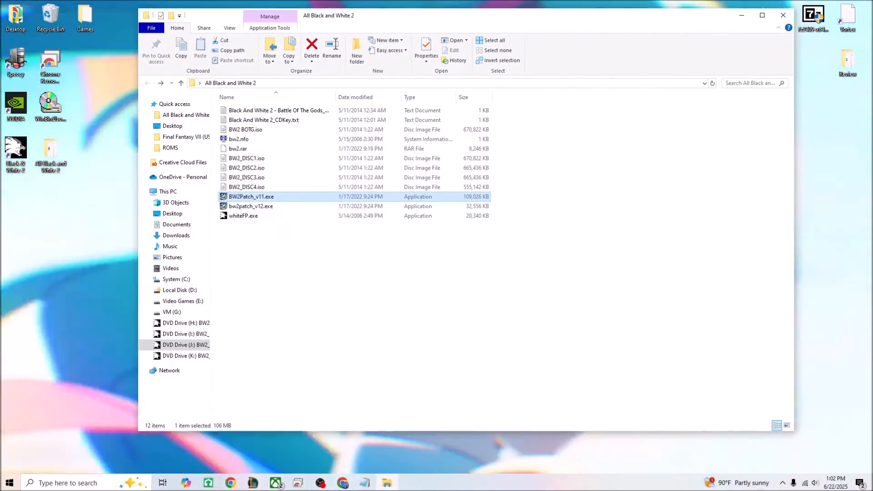
- Run BW2Patch_v11.exe, accept the save-game warning and start the 1.1 install
{"action": "double_click", "coordinate": [251, 197]}
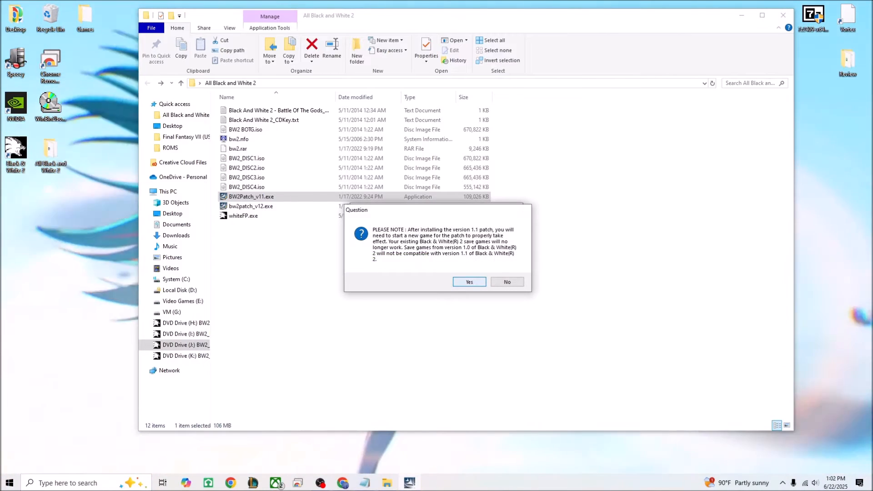
{"action": "left_click", "coordinate": [468, 282]}
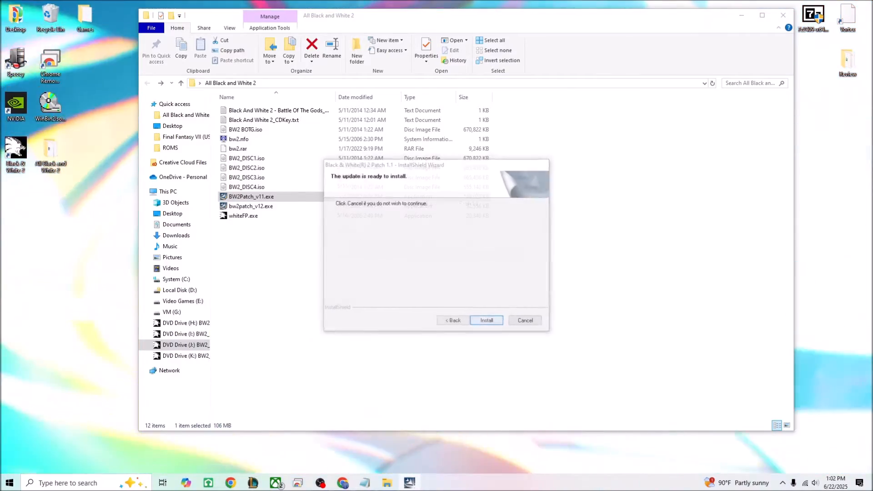
{"action": "left_click", "coordinate": [486, 320]}
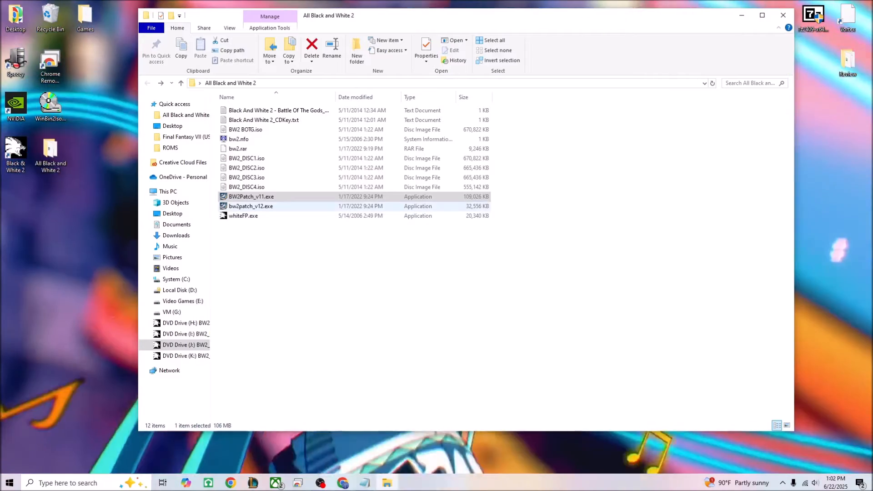
- Run bw2patch_v12.exe in English, install the 1.2 patch and finish the wizard
{"action": "double_click", "coordinate": [251, 206]}
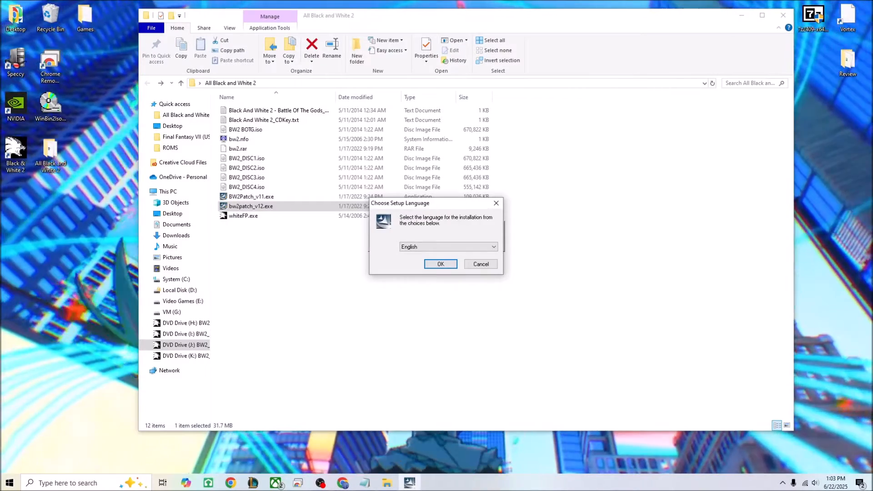
{"action": "left_click", "coordinate": [440, 264]}
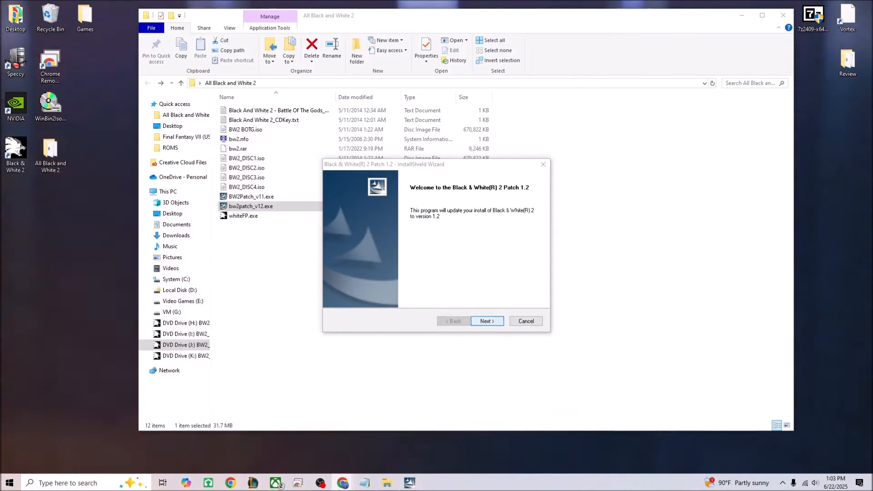
{"action": "left_click", "coordinate": [485, 321]}
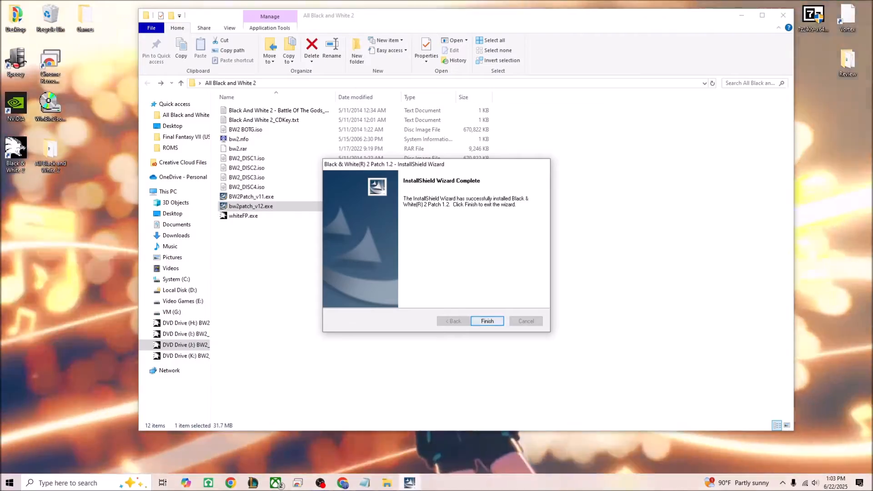
{"action": "left_click", "coordinate": [486, 321]}
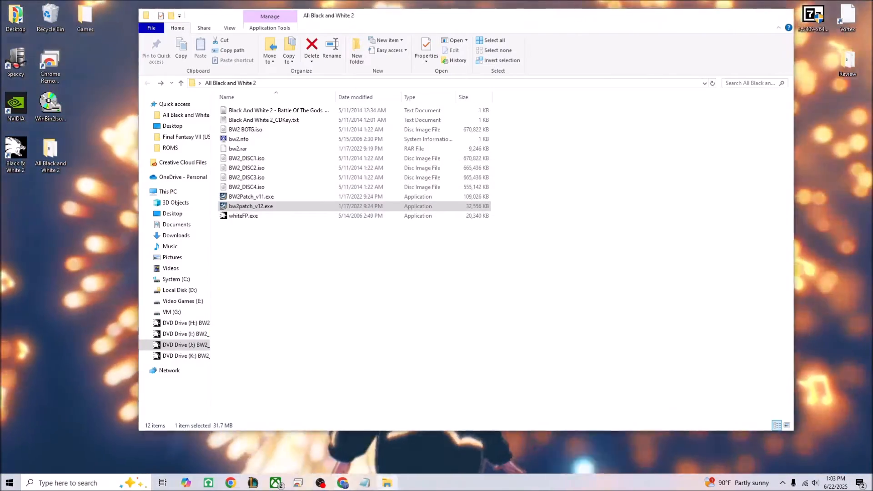
{"action": "double_click", "coordinate": [251, 206]}
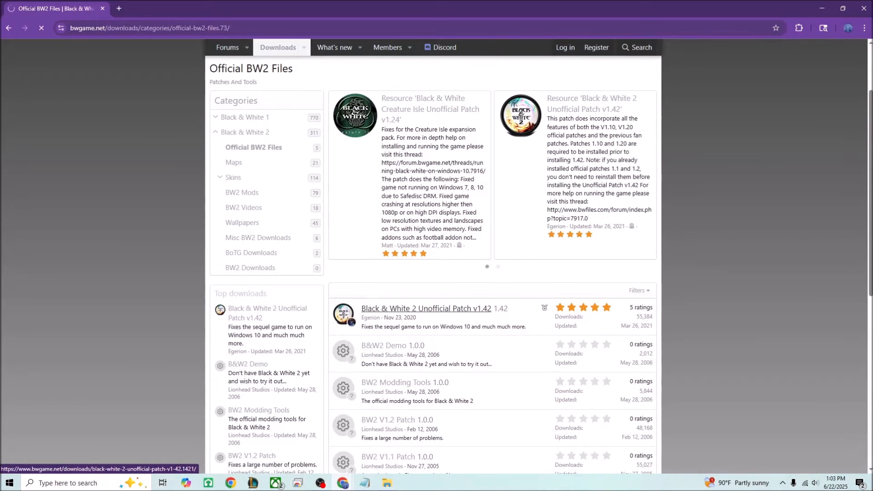
- Open the Unofficial Patch v1.42 download page and scroll its overview
{"action": "left_click", "coordinate": [426, 308]}
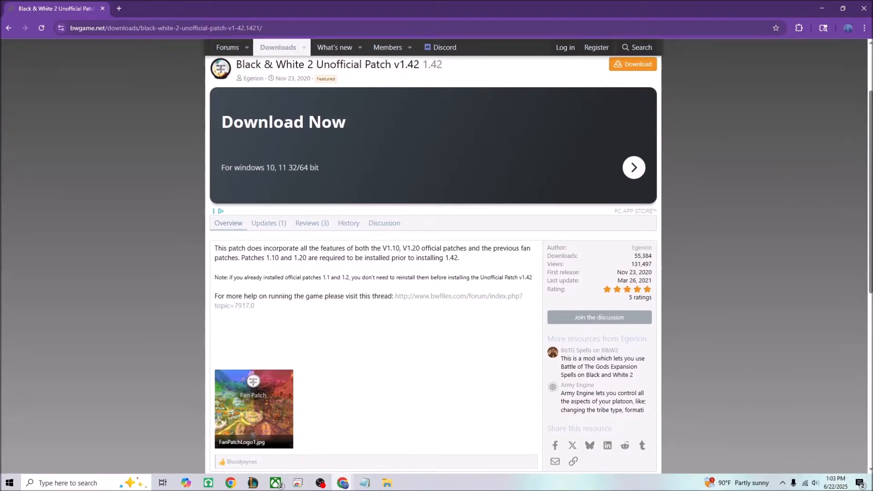
{"action": "scroll", "scroll_direction": "down", "scroll_amount": 3}
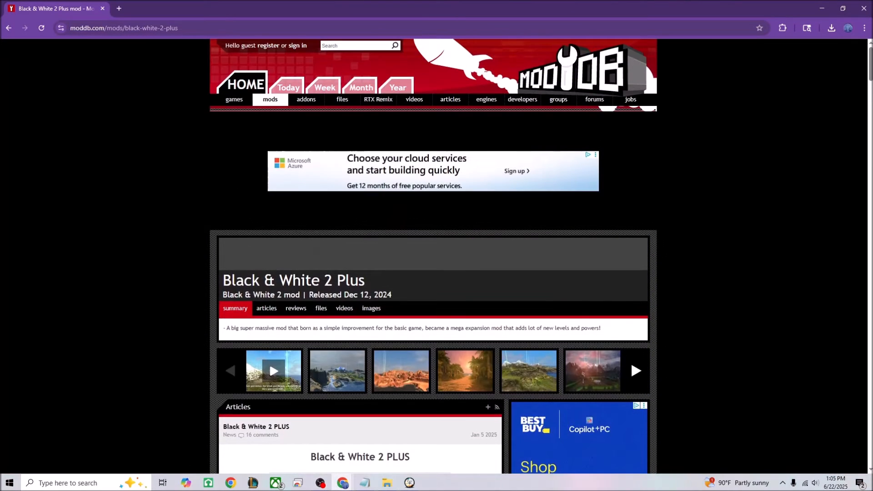
{"action": "scroll", "scroll_direction": "down", "scroll_amount": 3}
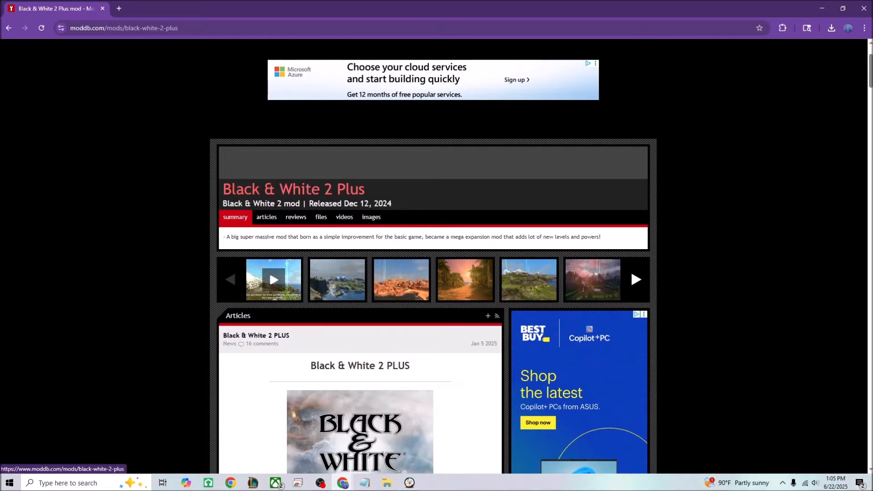
{"action": "scroll", "scroll_direction": "down", "scroll_amount": 3}
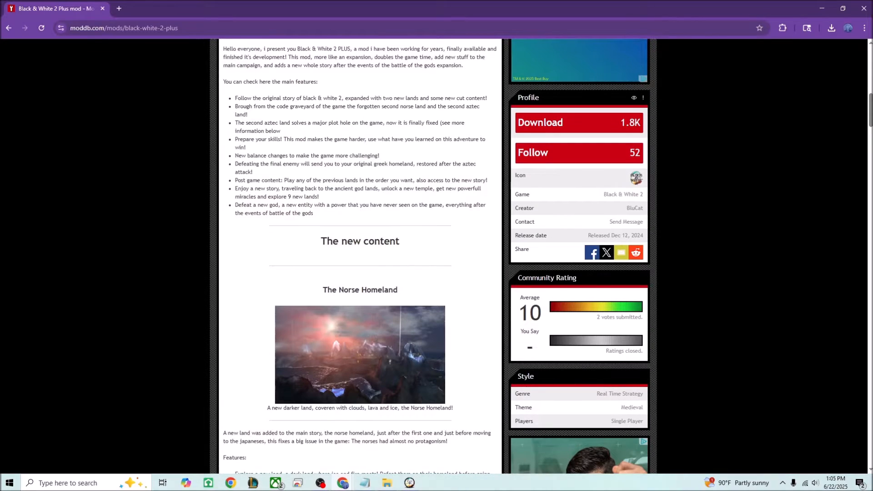
{"action": "scroll", "scroll_direction": "down", "scroll_amount": 3}
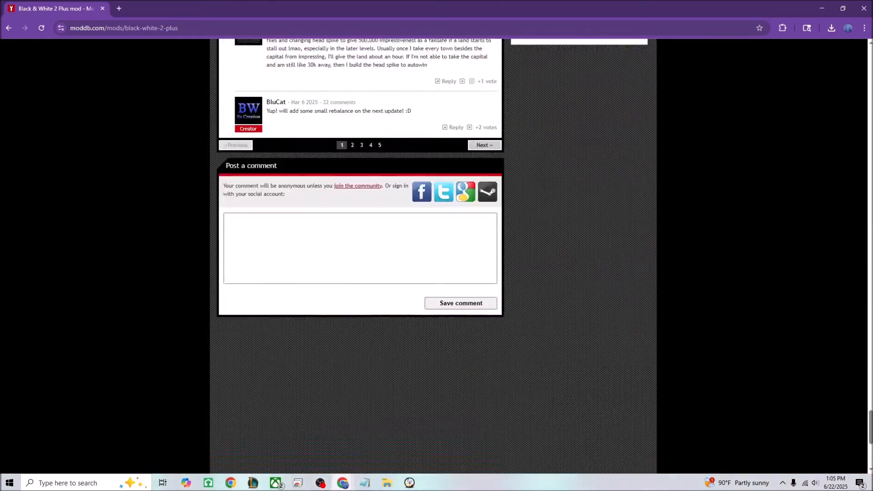
{"action": "scroll", "scroll_direction": "up", "scroll_amount": 3}
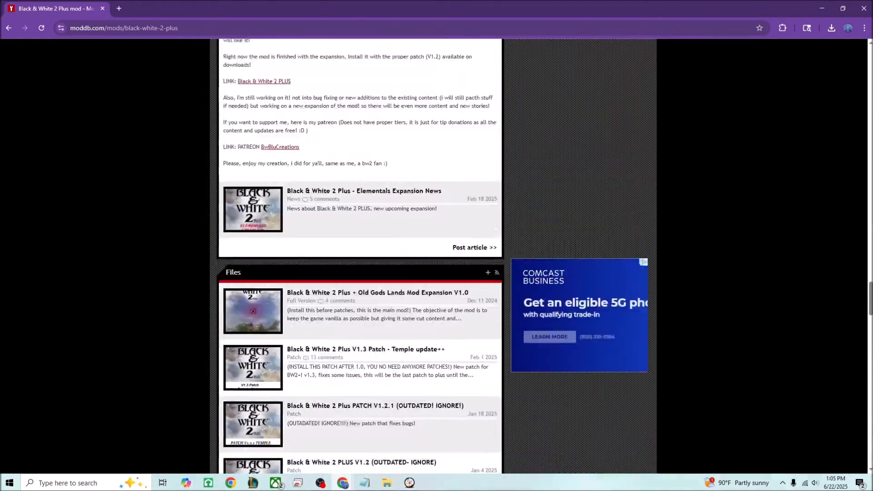
{"action": "scroll", "scroll_direction": "down", "scroll_amount": 3}
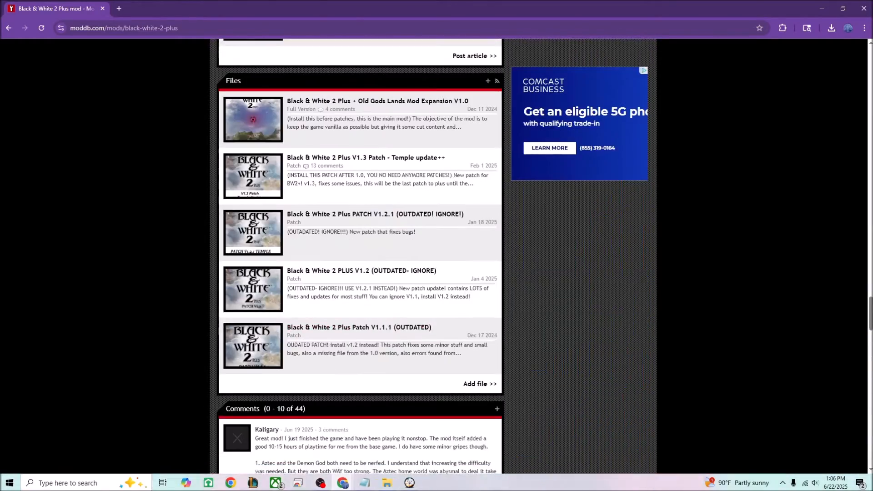
{"action": "scroll", "scroll_direction": "up", "scroll_amount": 3}
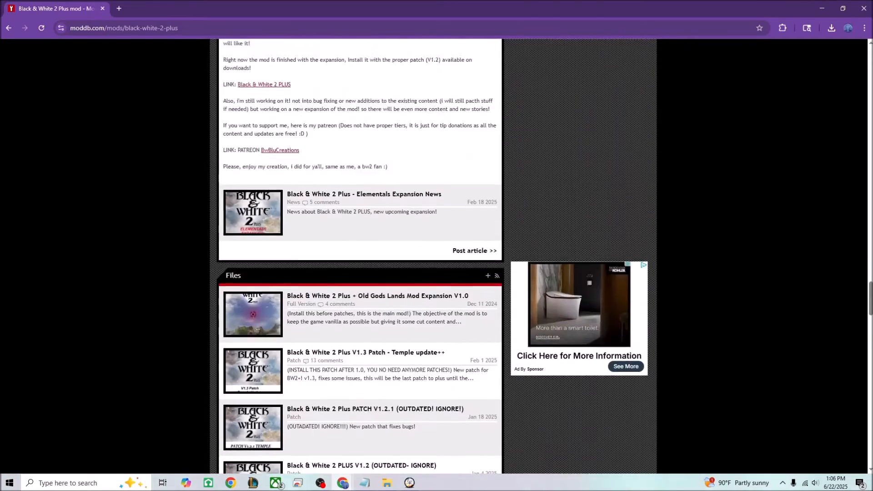
{"action": "scroll", "scroll_direction": "down", "scroll_amount": 3}
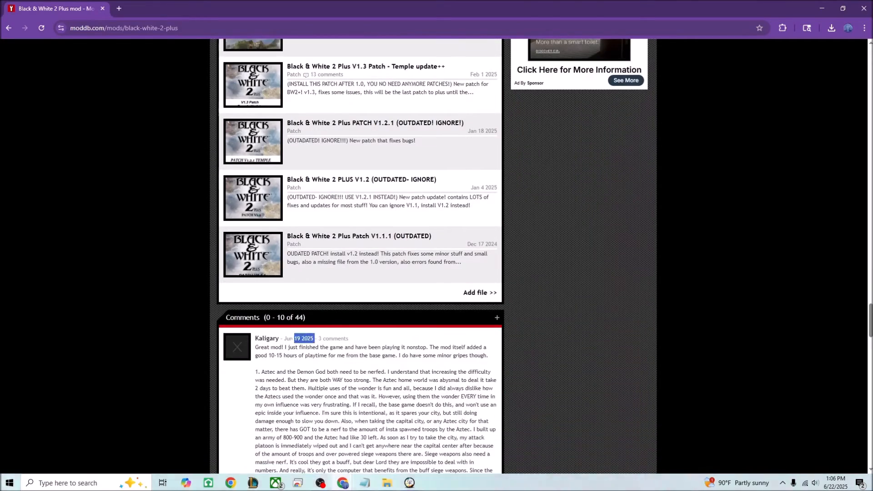
{"action": "scroll", "scroll_direction": "down", "scroll_amount": 3}
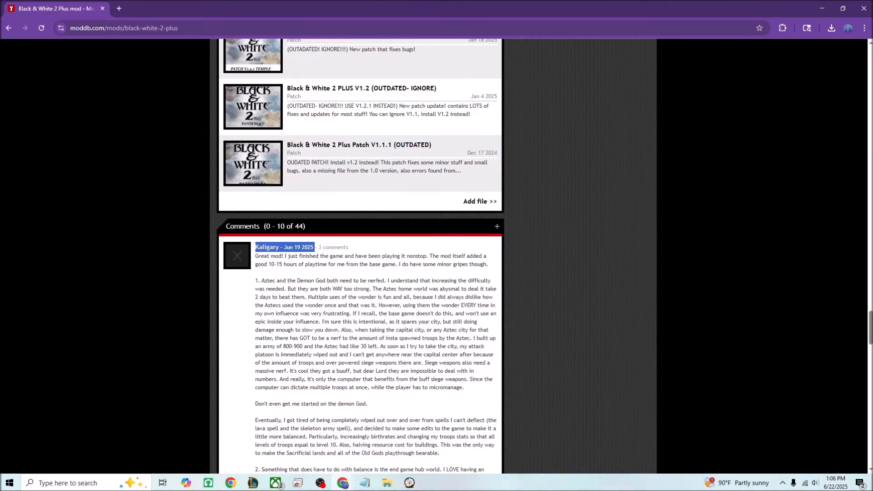
{"action": "scroll", "scroll_direction": "up", "scroll_amount": 3}
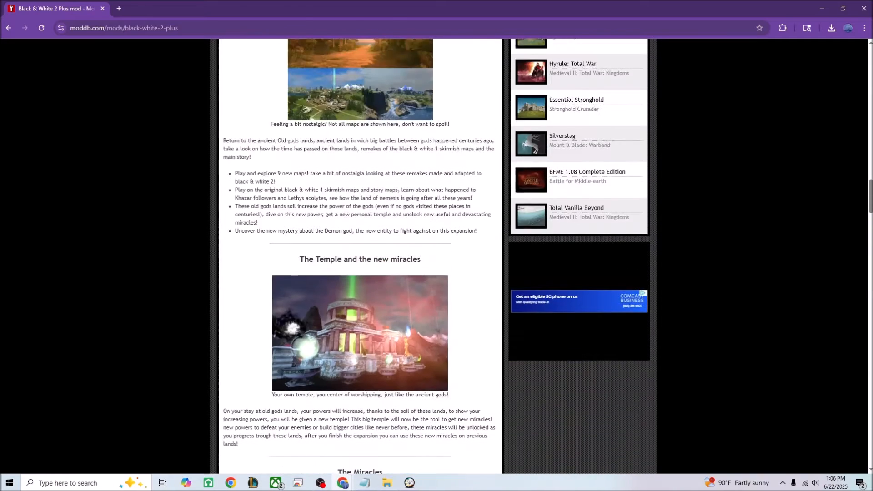
{"action": "scroll", "scroll_direction": "up", "scroll_amount": 3}
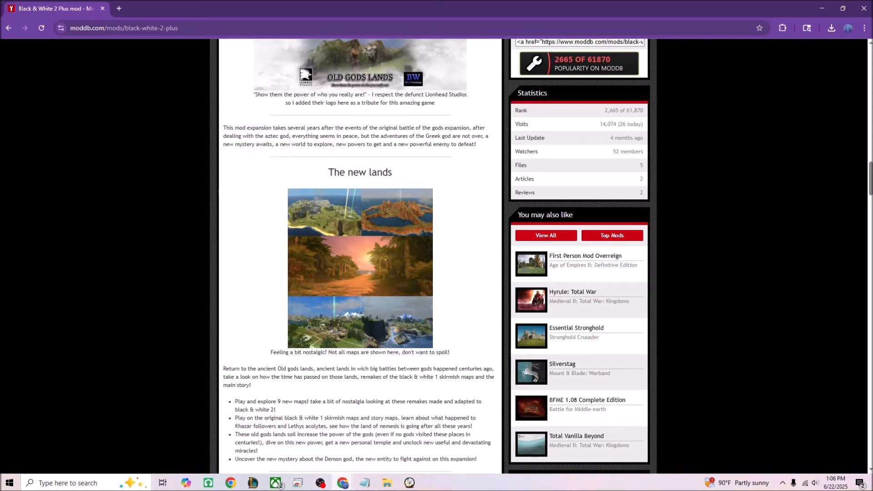
{"action": "scroll", "scroll_direction": "down", "scroll_amount": 3}
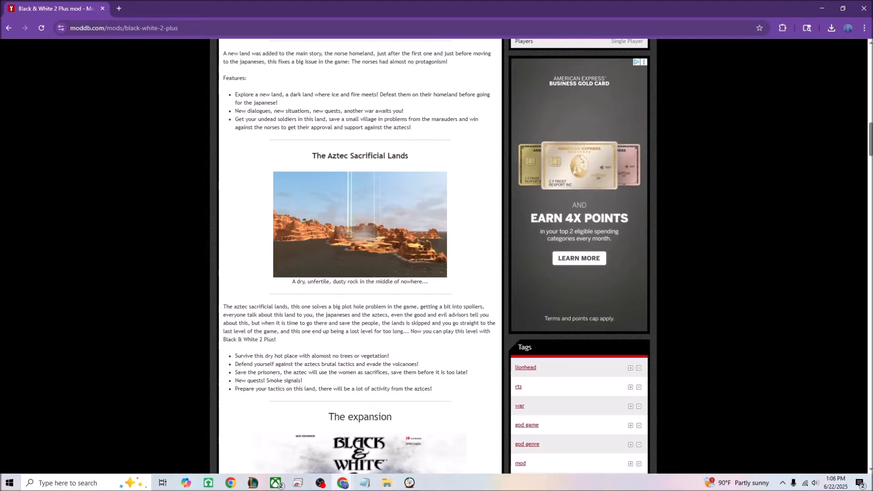
{"action": "scroll", "scroll_direction": "down", "scroll_amount": 3}
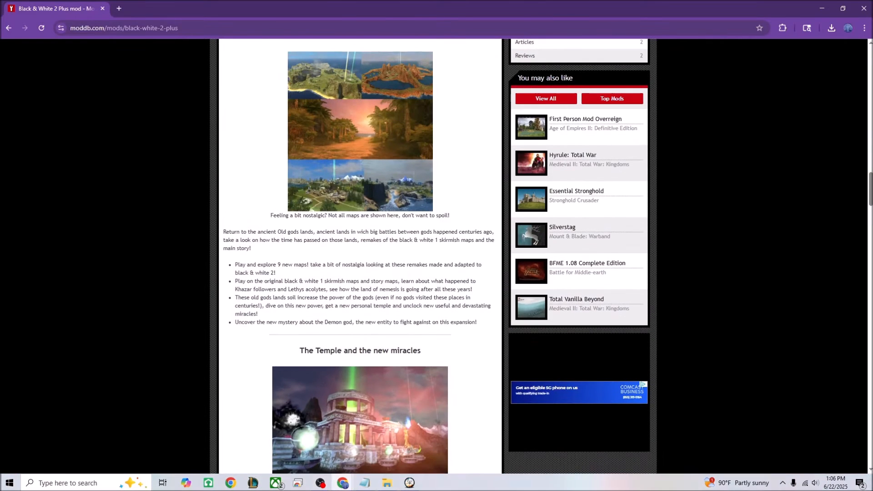
{"action": "scroll", "scroll_direction": "down", "scroll_amount": 3}
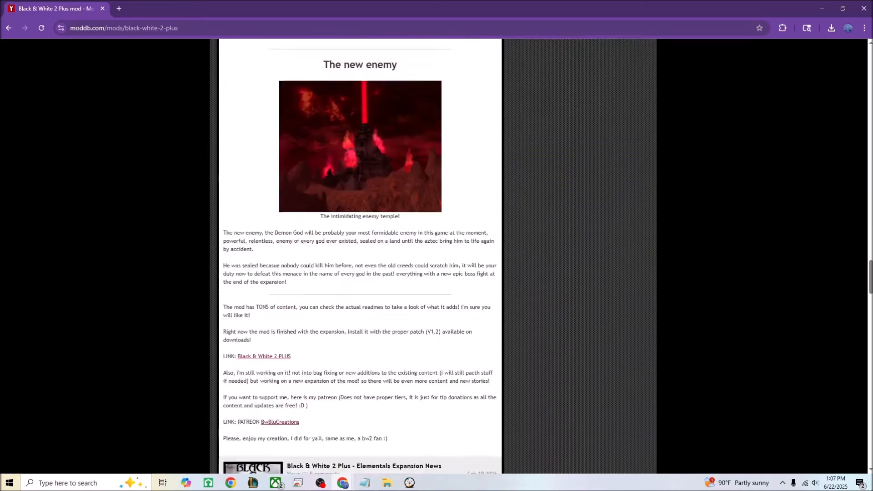
{"action": "scroll", "scroll_direction": "up", "scroll_amount": 3}
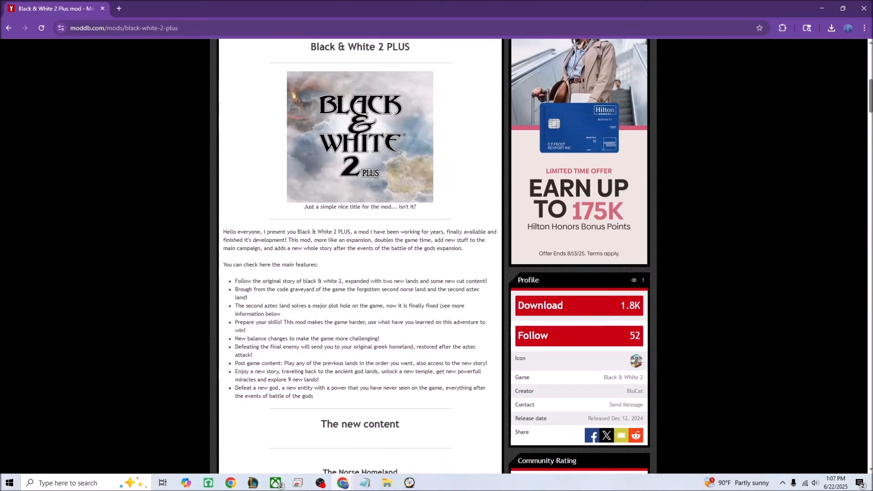
{"action": "scroll", "scroll_direction": "down", "scroll_amount": 3}
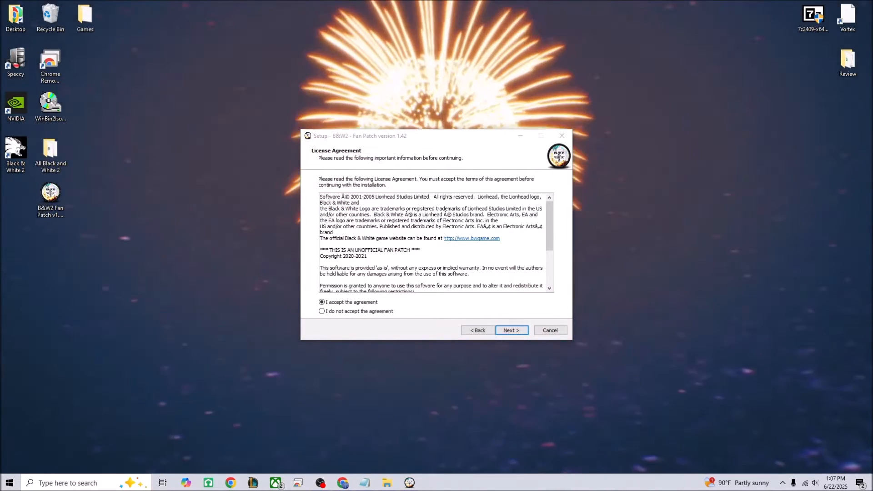
- Accept the licence agreement and complete the Fan Patch 1.42 setup wizard
{"action": "left_click", "coordinate": [510, 330]}
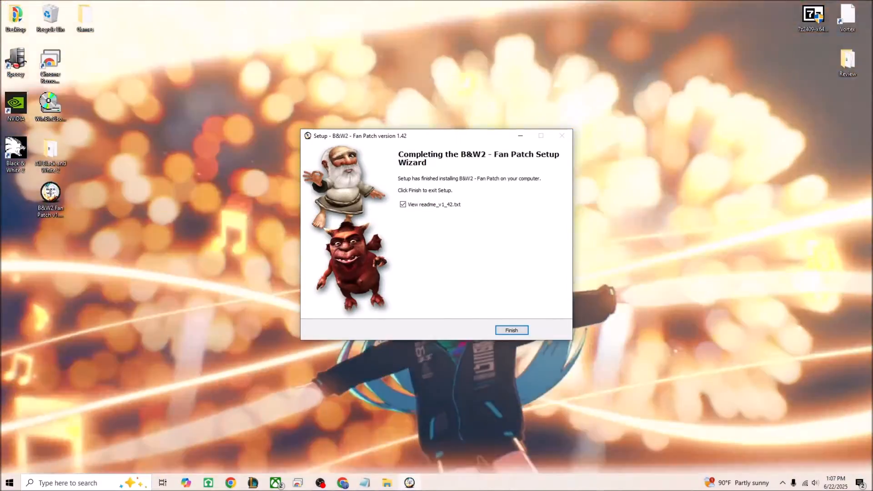
{"action": "left_click", "coordinate": [510, 329]}
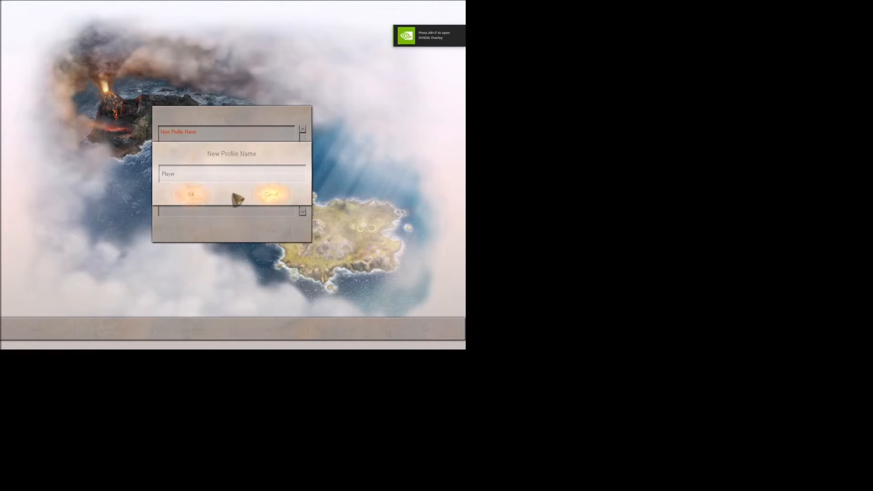
- Confirm the new profile name Player and exit audio options back to the main menu
{"action": "left_click", "coordinate": [191, 194]}
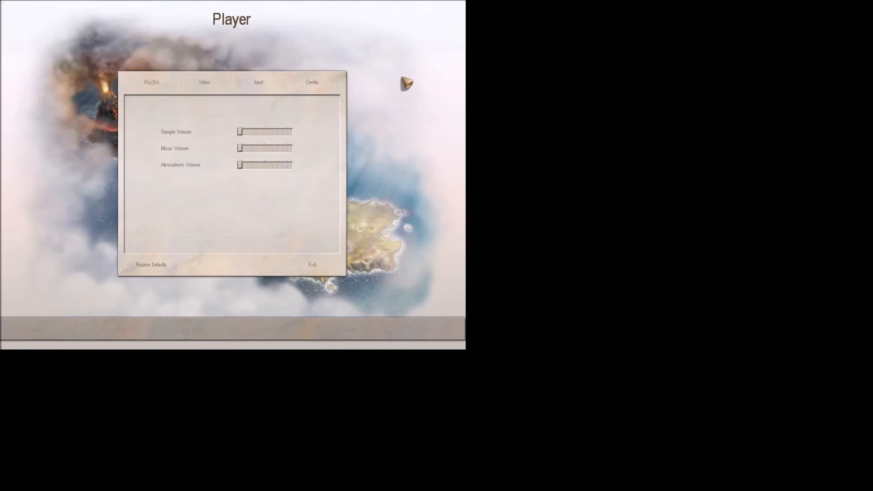
{"action": "left_click", "coordinate": [312, 265]}
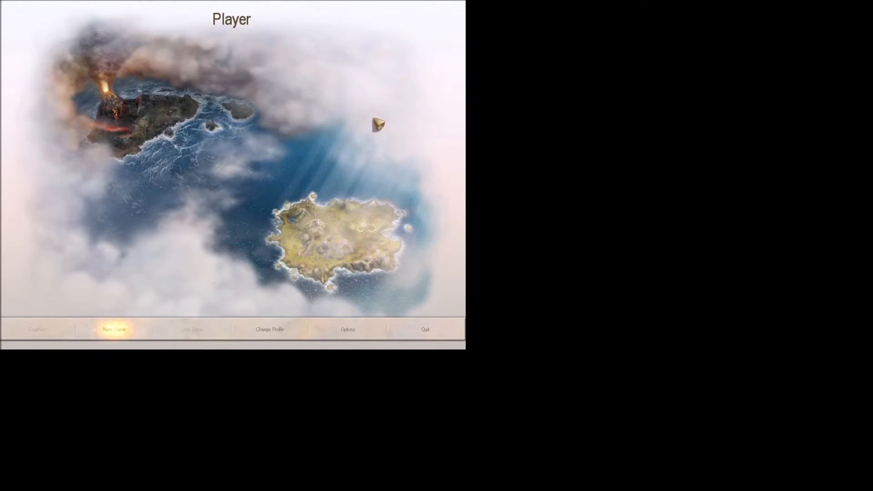
{"action": "mouse_move", "coordinate": [240, 187]}
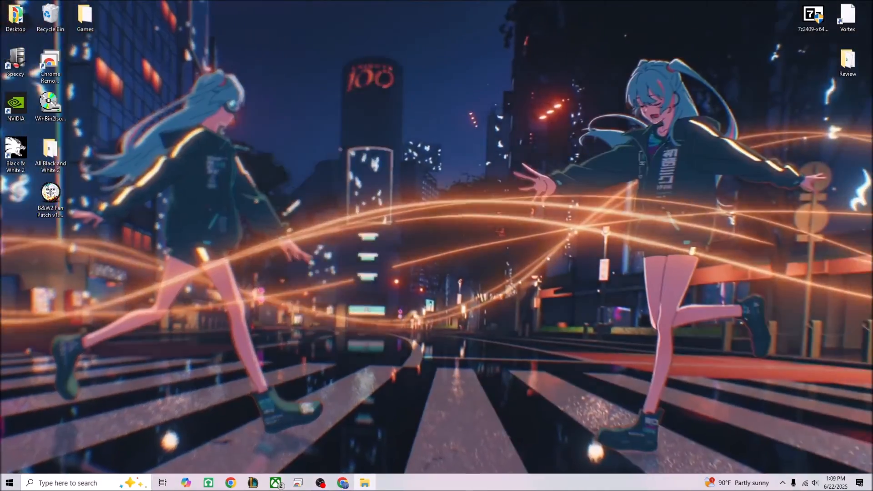
- Reach bwgame.net's BoTG Downloads for Black & White 2 and cycle the featured fan patches
{"action": "double_click", "coordinate": [50, 150]}
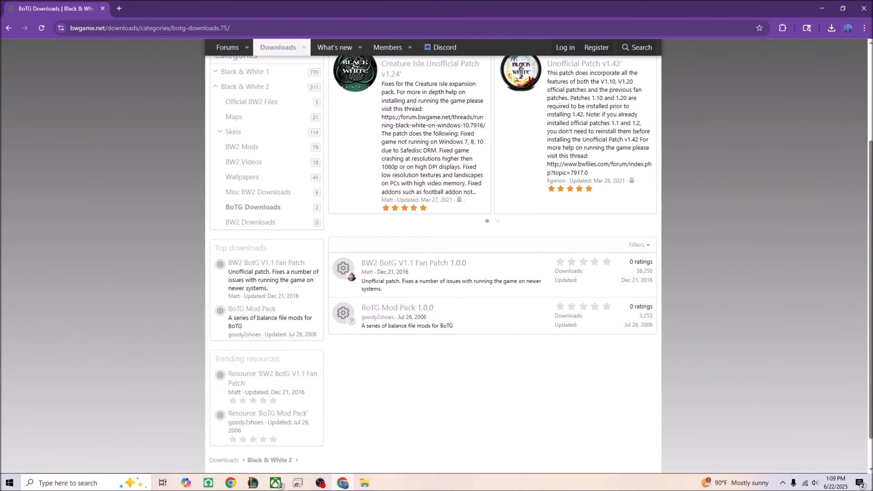
{"action": "double_click", "coordinate": [413, 262]}
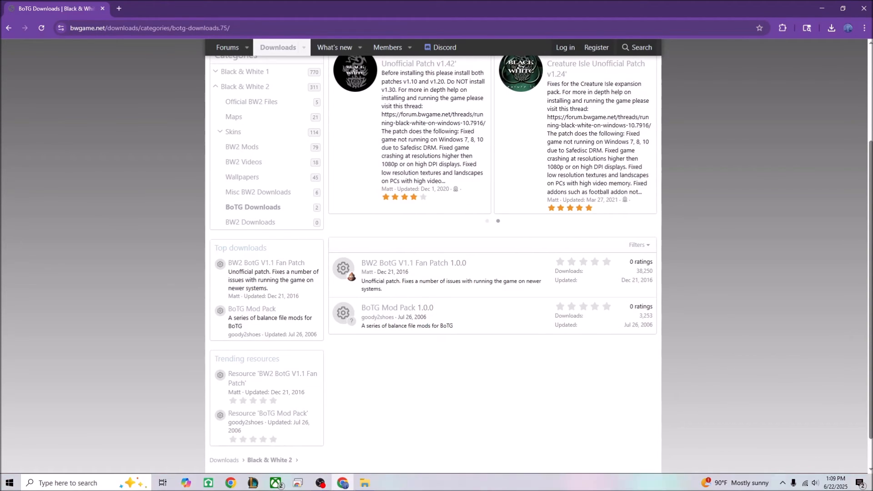
{"action": "left_click", "coordinate": [498, 221]}
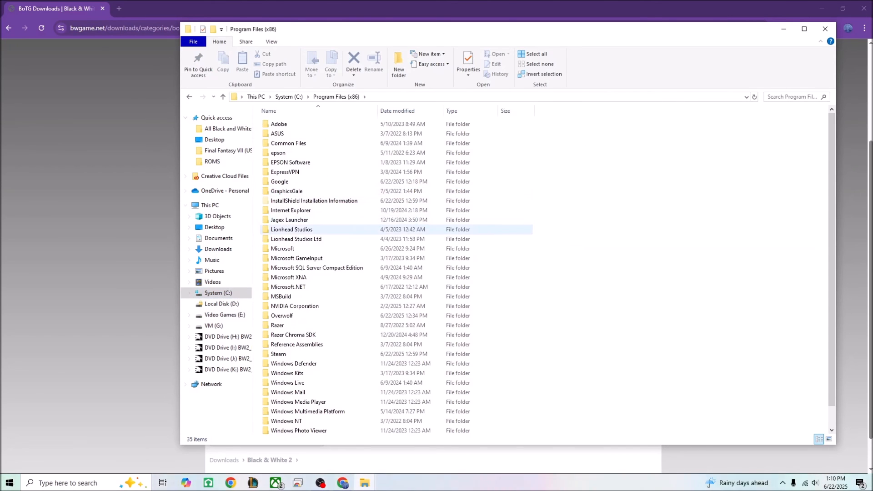
- Enter Lionhead Studios > Black & White 2 and pick out binkw32.dll
{"action": "double_click", "coordinate": [291, 229]}
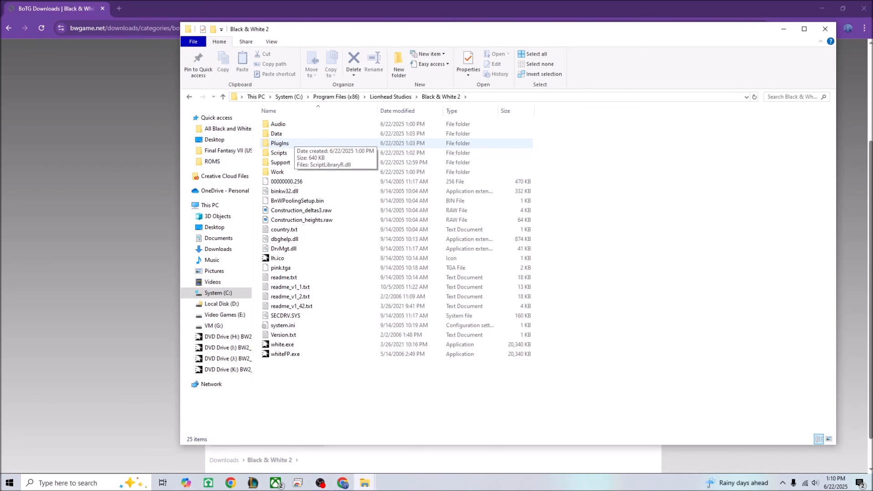
{"action": "mouse_move", "coordinate": [279, 152]}
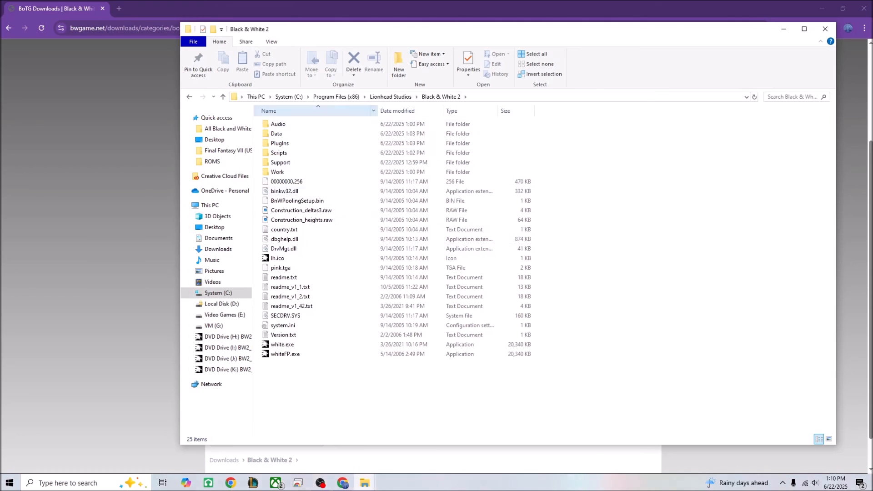
{"action": "left_click", "coordinate": [285, 191]}
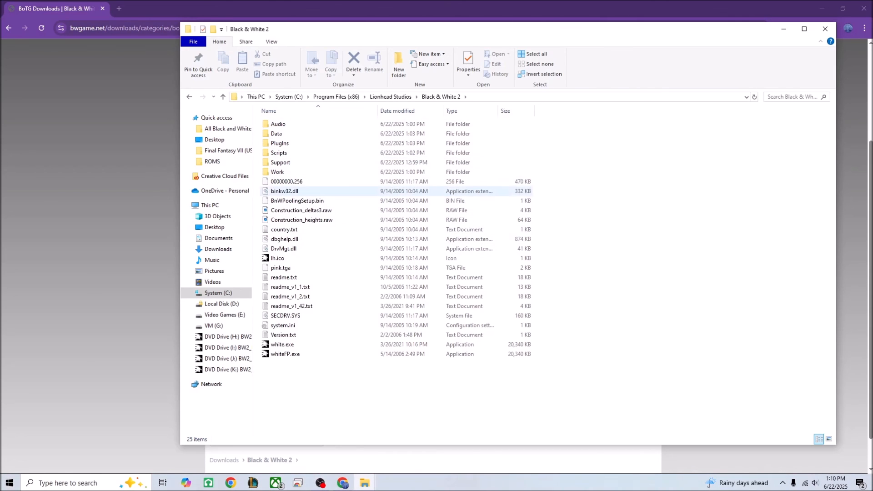